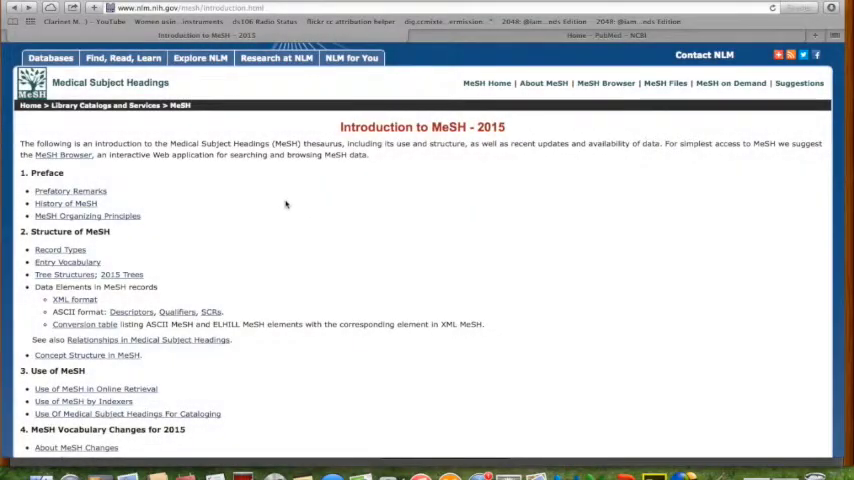
pyautogui.moveTo(428, 208)
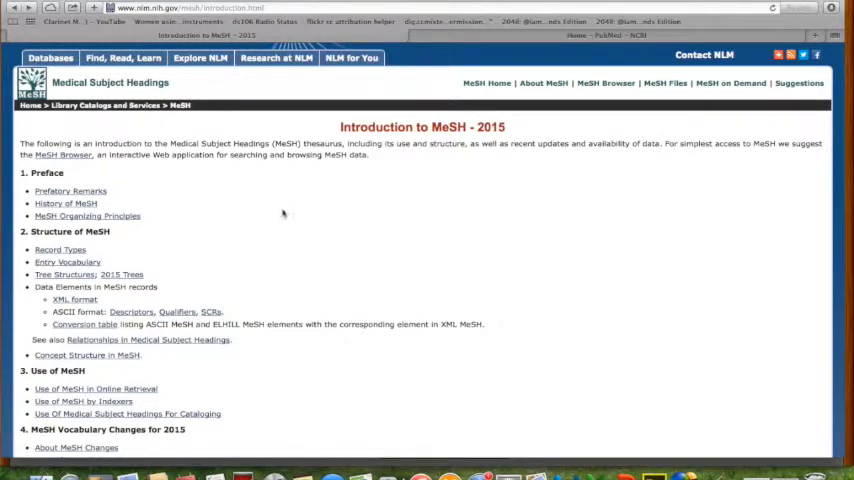
pyautogui.moveTo(188, 268)
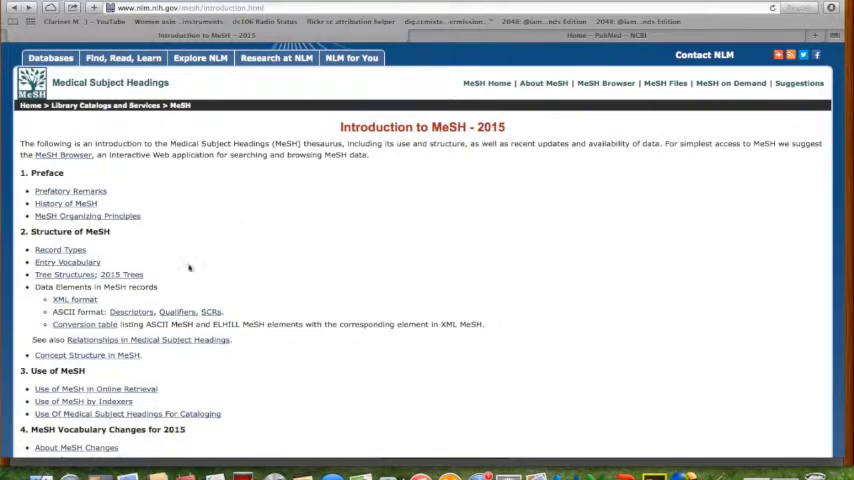
# - Browse the 2015 MeSH Tree Structures category listings down and back to the top
pyautogui.click(118, 274)
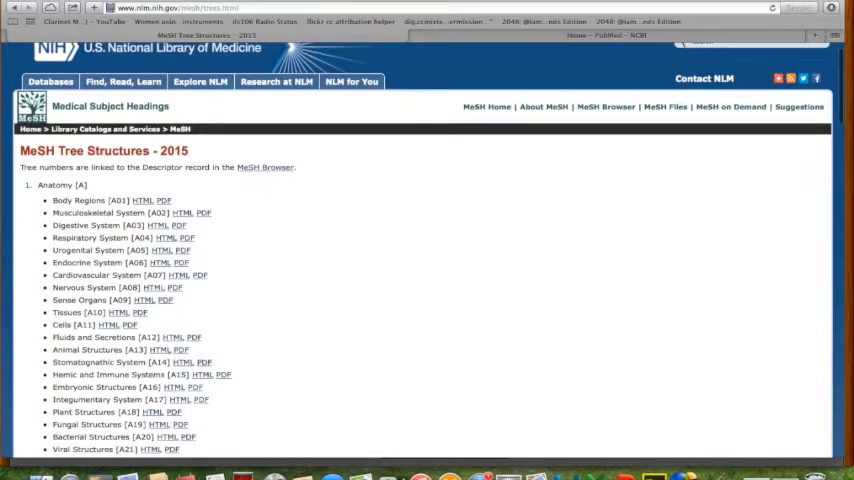
pyautogui.scroll(-3)
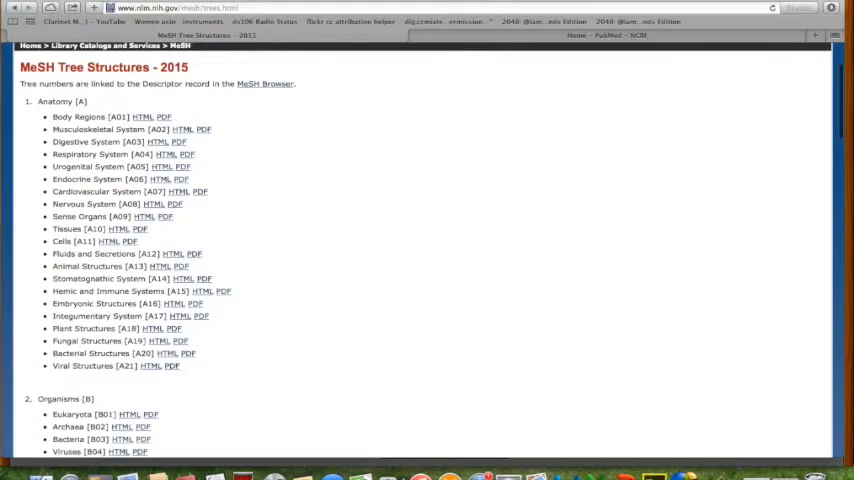
pyautogui.scroll(-3)
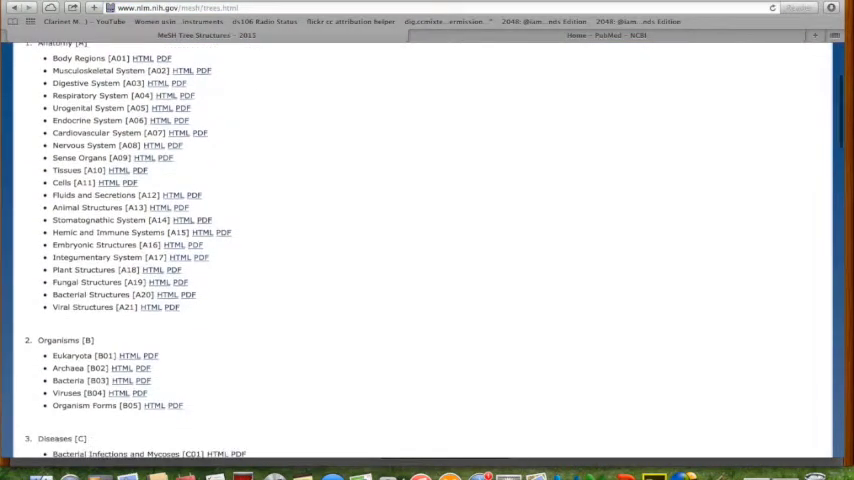
pyautogui.scroll(-3)
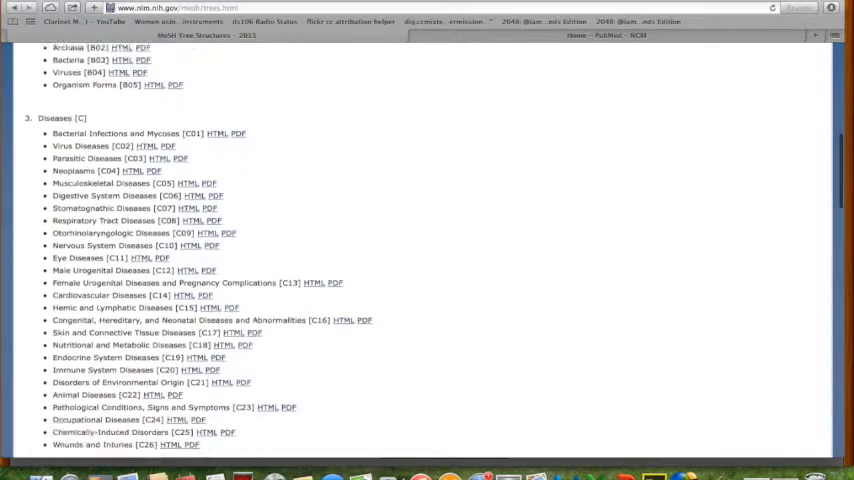
pyautogui.scroll(-3)
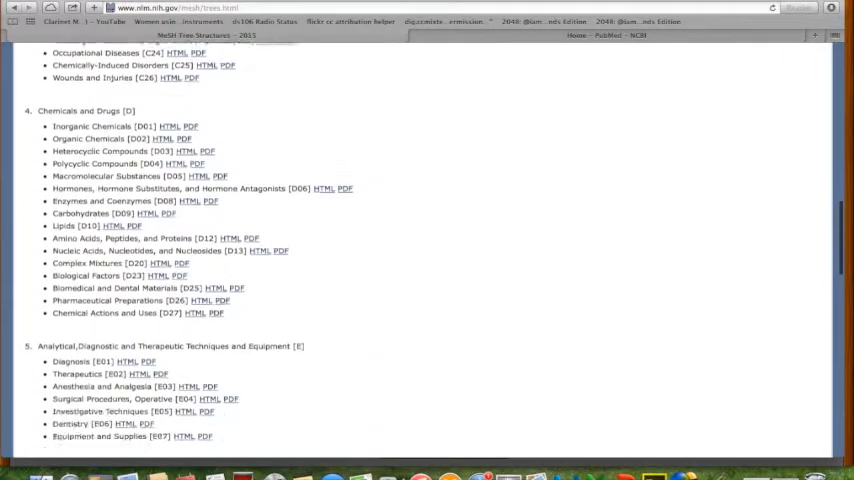
pyautogui.scroll(-3)
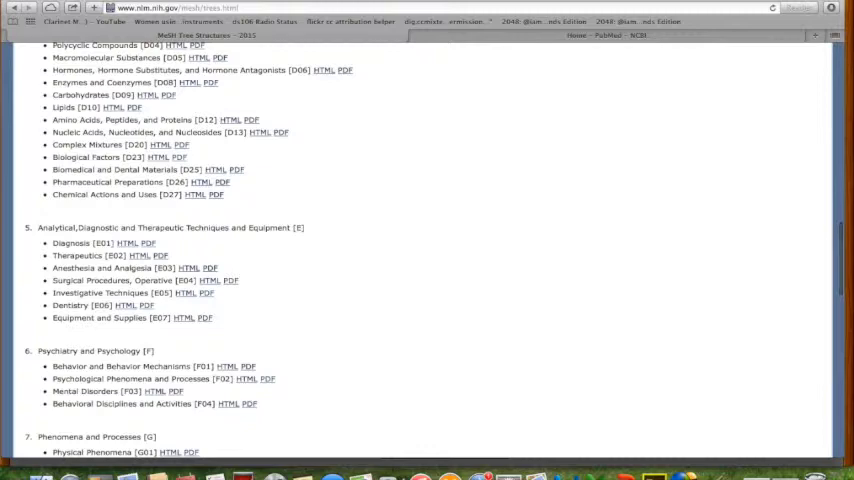
pyautogui.scroll(3)
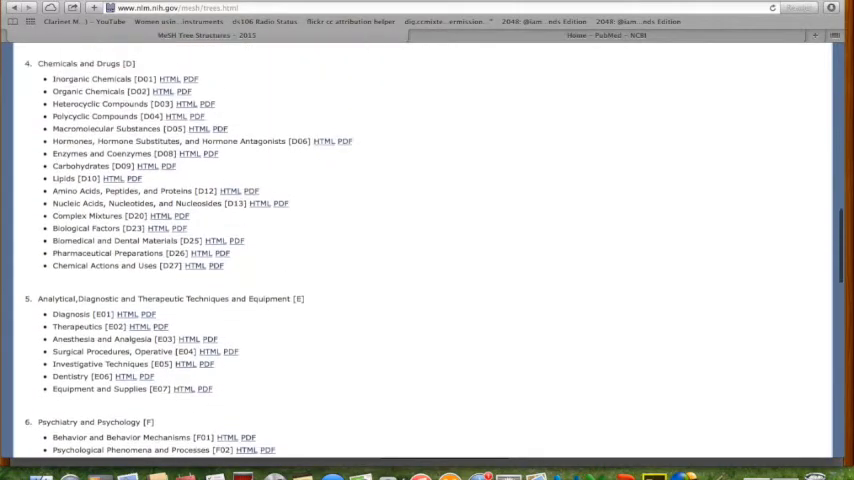
pyautogui.scroll(3)
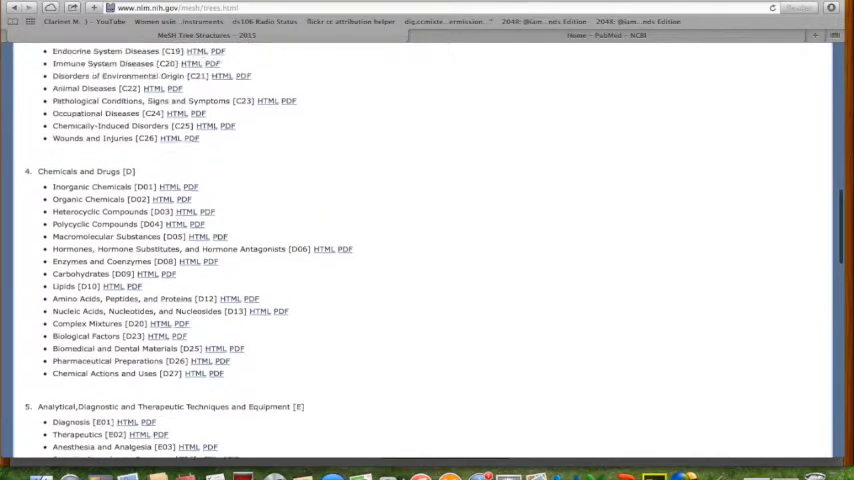
pyautogui.scroll(3)
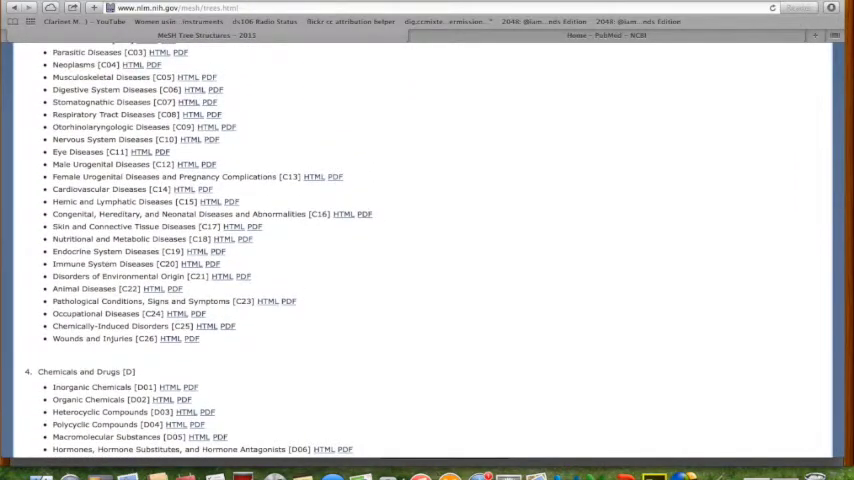
pyautogui.scroll(3)
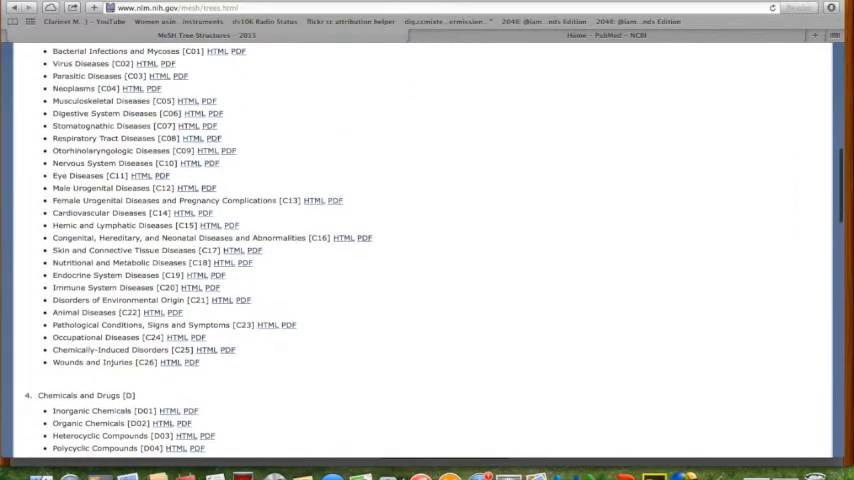
pyautogui.scroll(3)
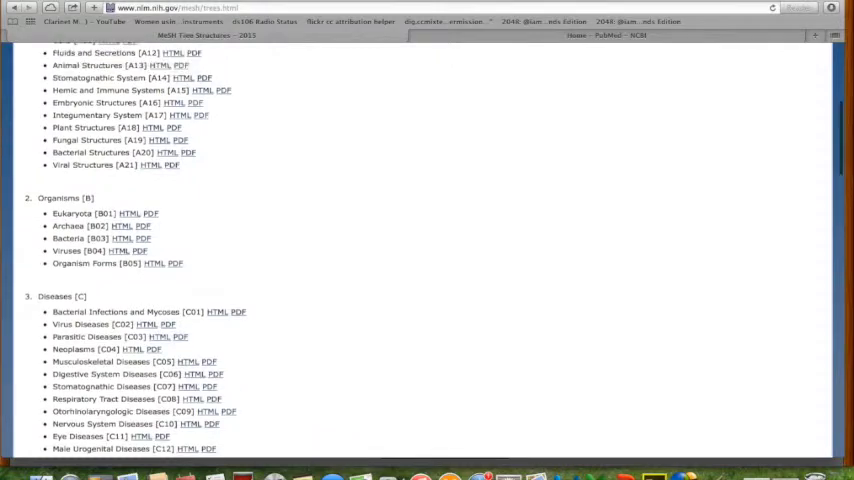
pyautogui.scroll(3)
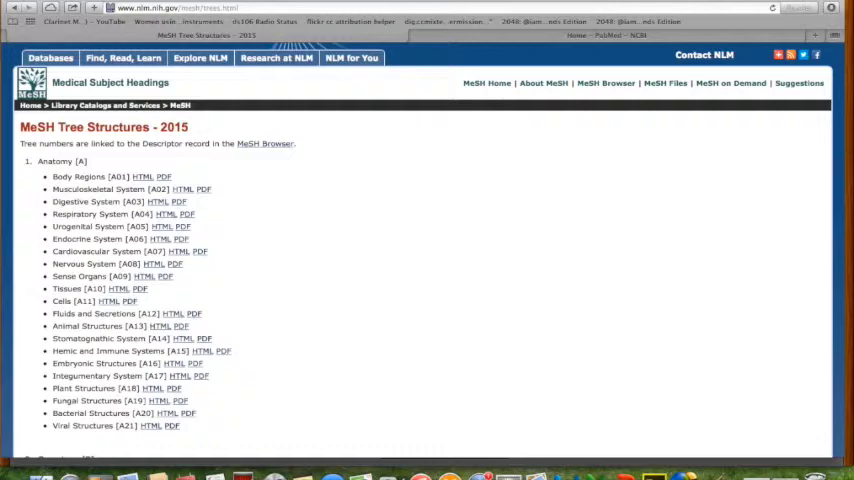
pyautogui.moveTo(636, 112)
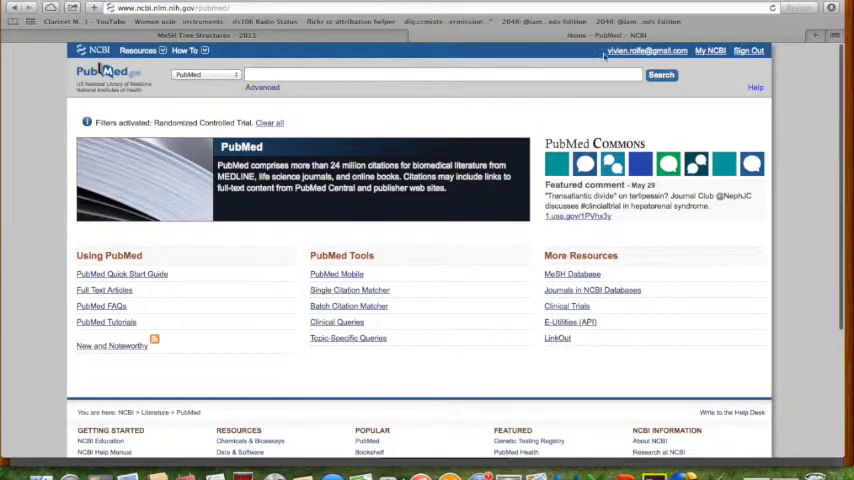
# - Search PubMed for probiotics from the suggested terms, returning about 12,544 results
pyautogui.click(440, 74)
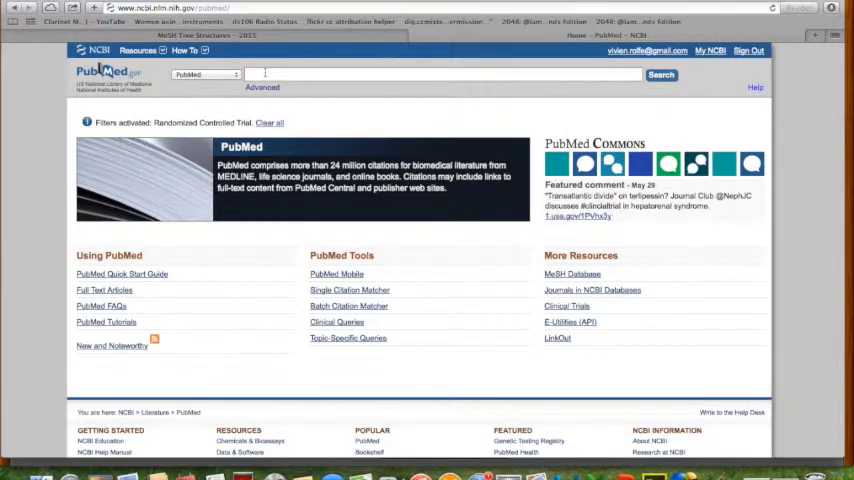
pyautogui.write('prot')
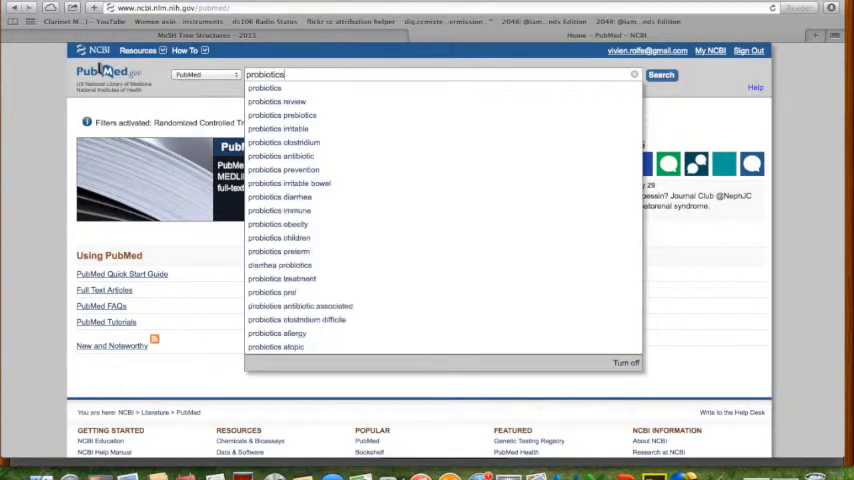
pyautogui.click(660, 74)
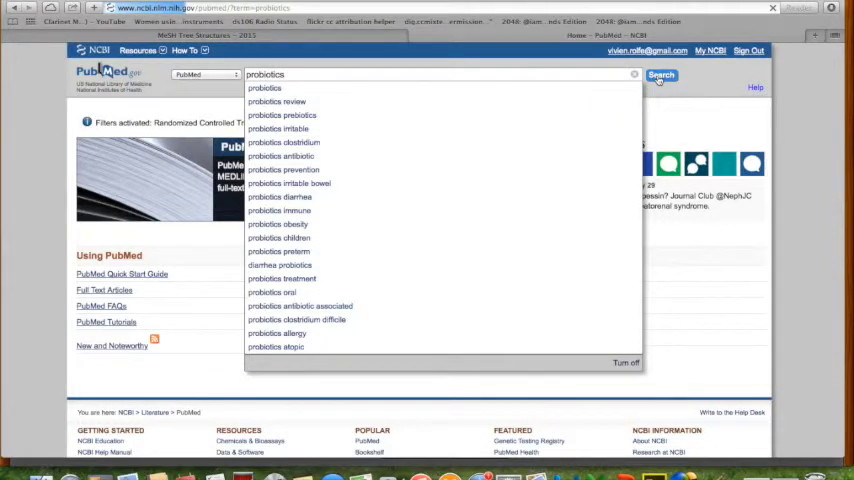
pyautogui.click(660, 74)
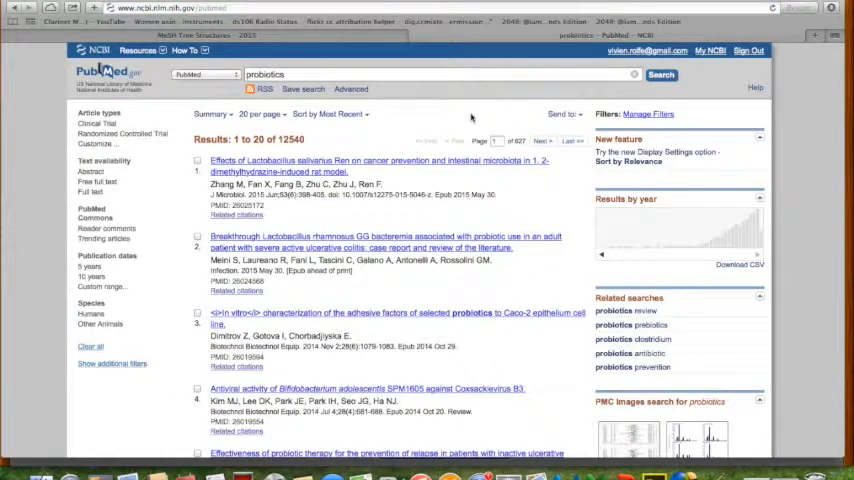
pyautogui.moveTo(352, 108)
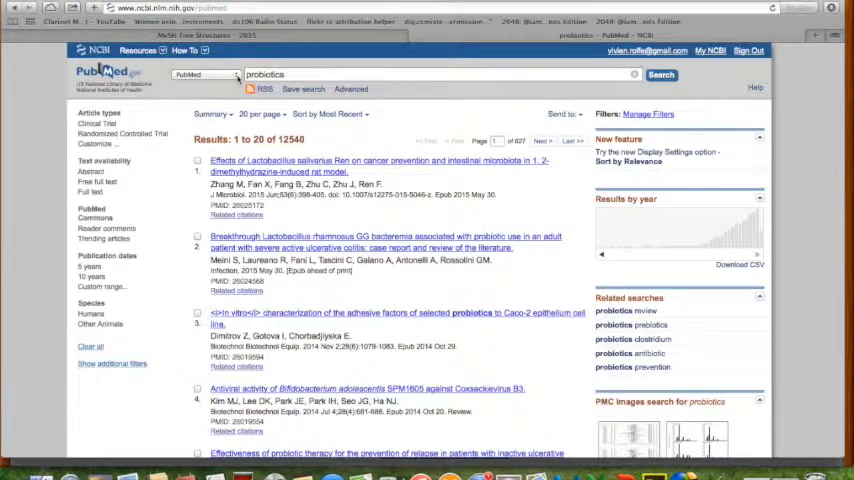
# - Look up probiotics in the MeSH database instead of PubMed
pyautogui.click(204, 74)
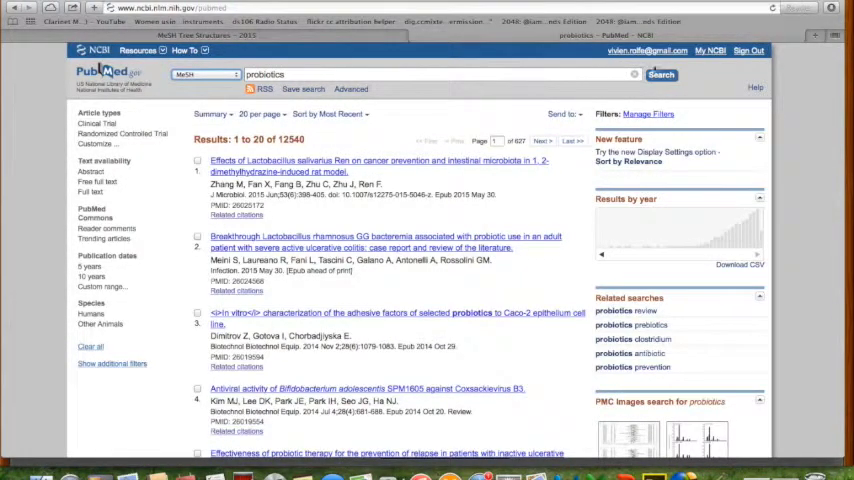
pyautogui.click(660, 74)
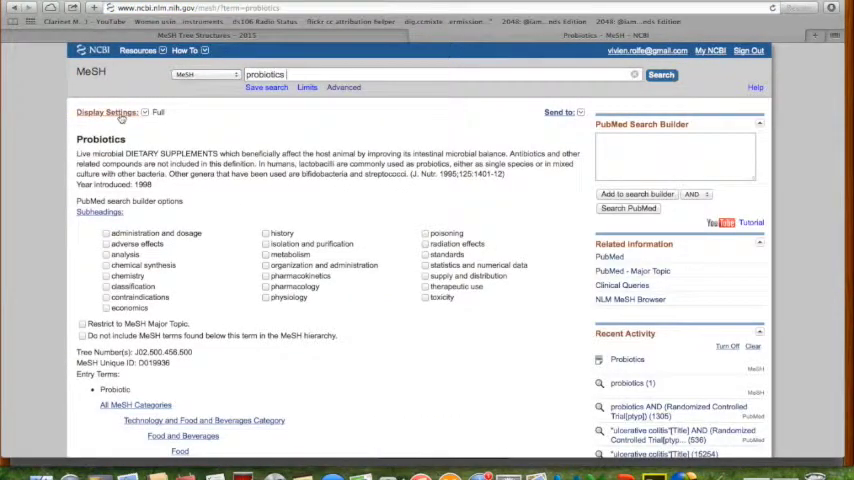
# - Adjust the display format, then search PubMed for "Probiotics"[Mesh], listing about 9,727 articles
pyautogui.click(108, 112)
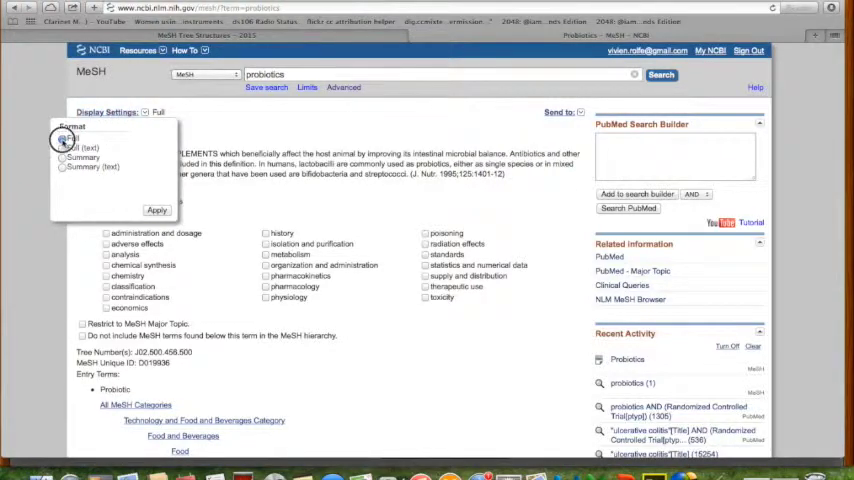
pyautogui.click(156, 210)
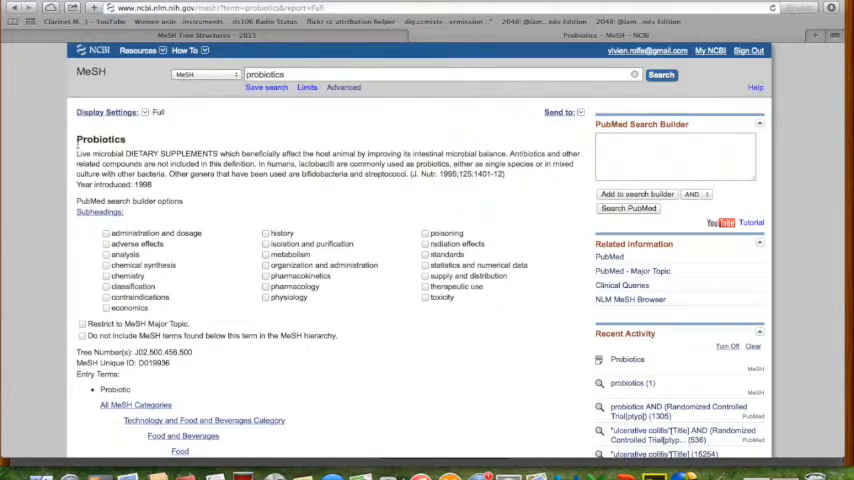
pyautogui.moveTo(208, 364)
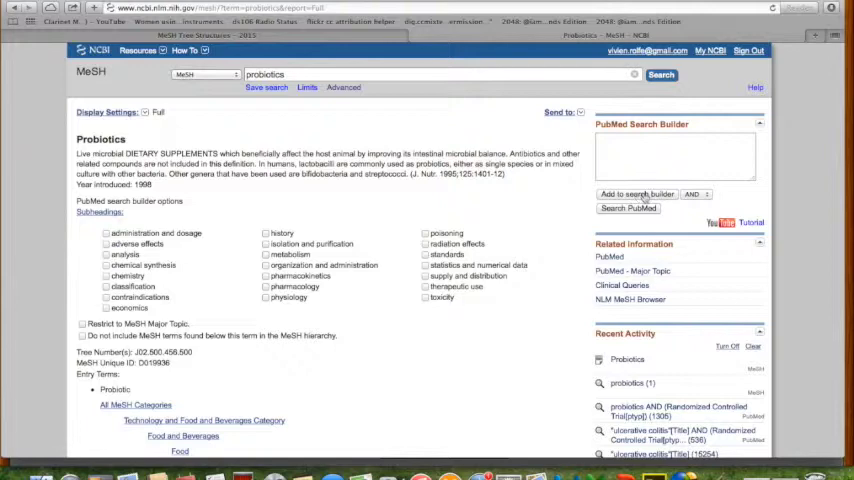
pyautogui.click(636, 194)
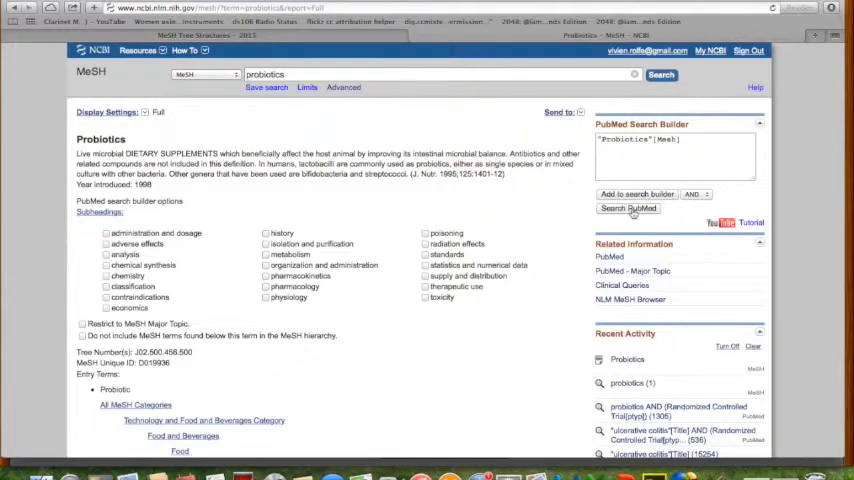
pyautogui.click(628, 208)
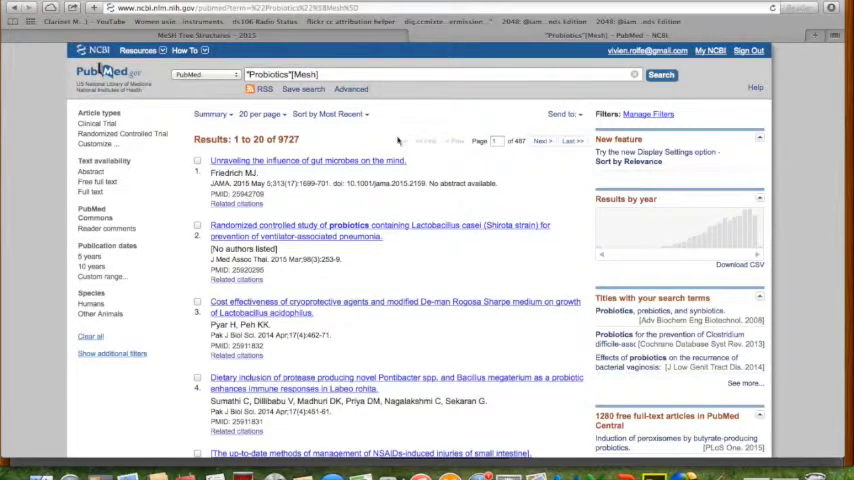
pyautogui.moveTo(378, 144)
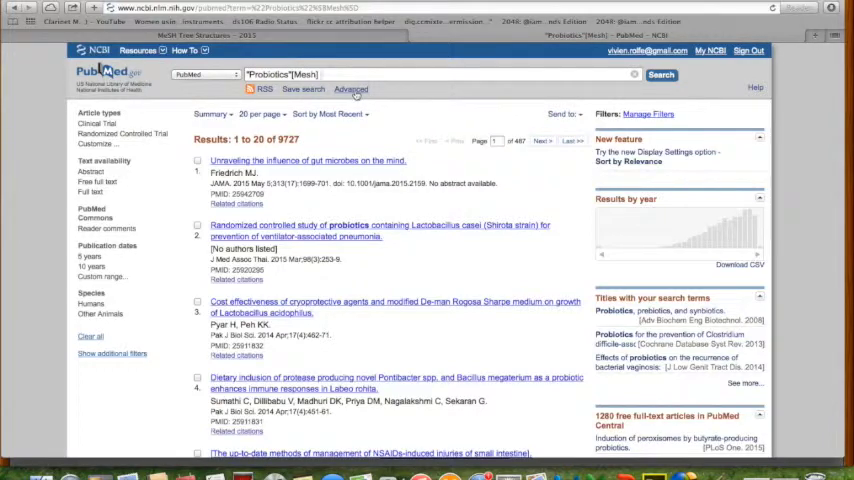
# - Delete the RCT-filtered probiotics search #45 from the Advanced search history
pyautogui.click(350, 88)
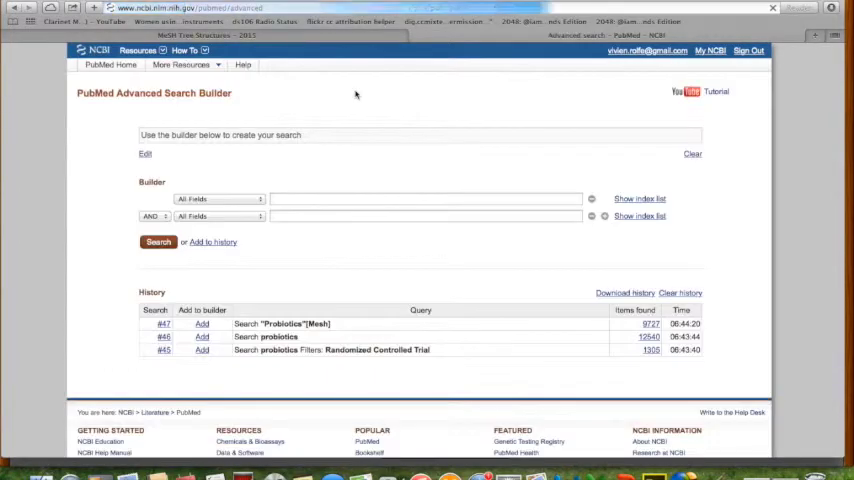
pyautogui.moveTo(336, 296)
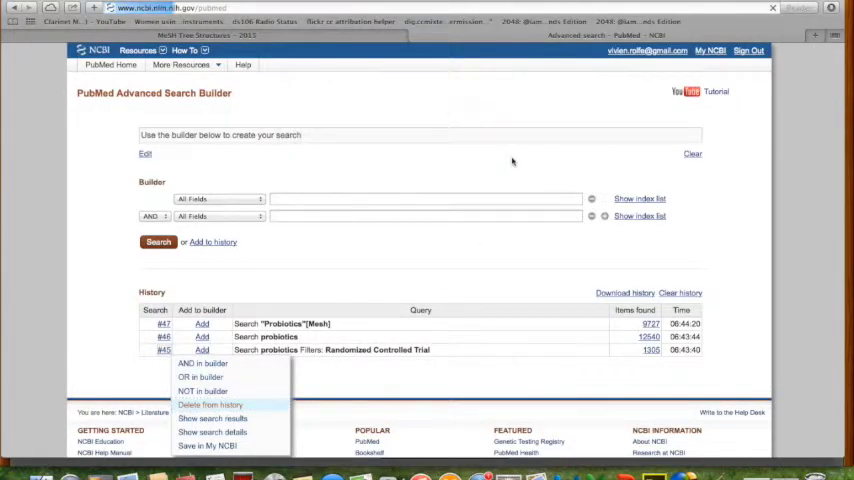
pyautogui.click(208, 404)
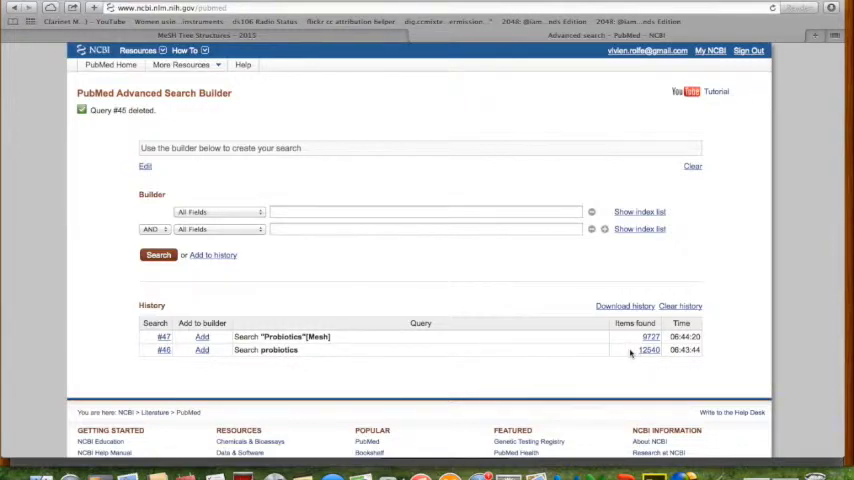
pyautogui.moveTo(458, 344)
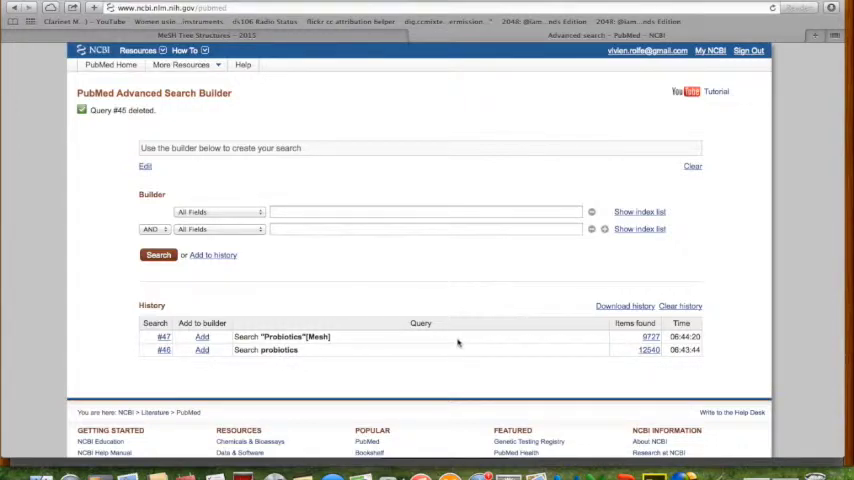
pyautogui.moveTo(464, 352)
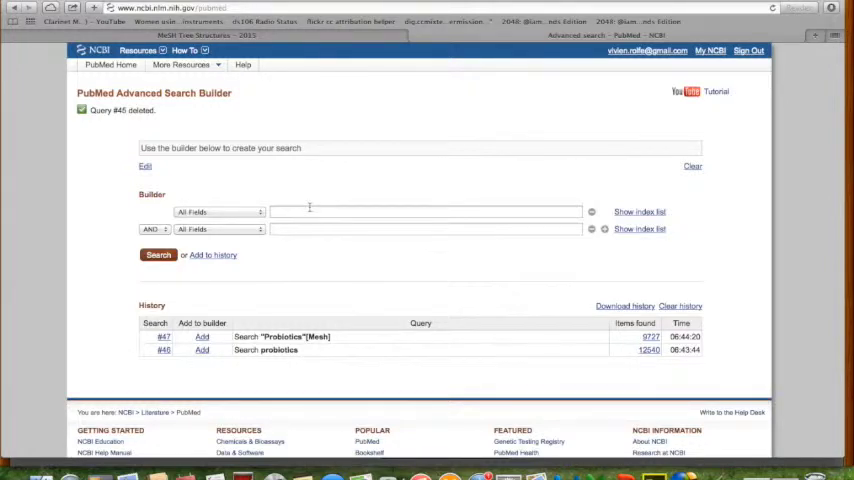
# - Search probiotics[Title/Abstract], adding #48 with about 7,127 items to the history
pyautogui.write('probiotics')
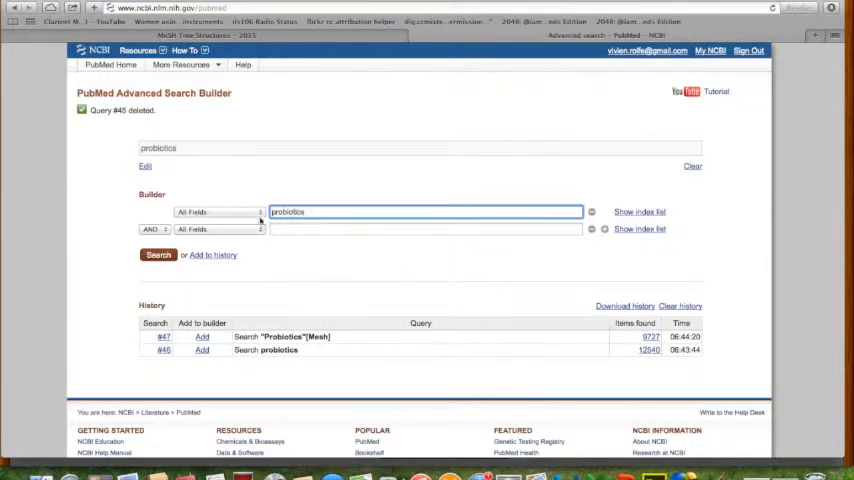
pyautogui.click(216, 212)
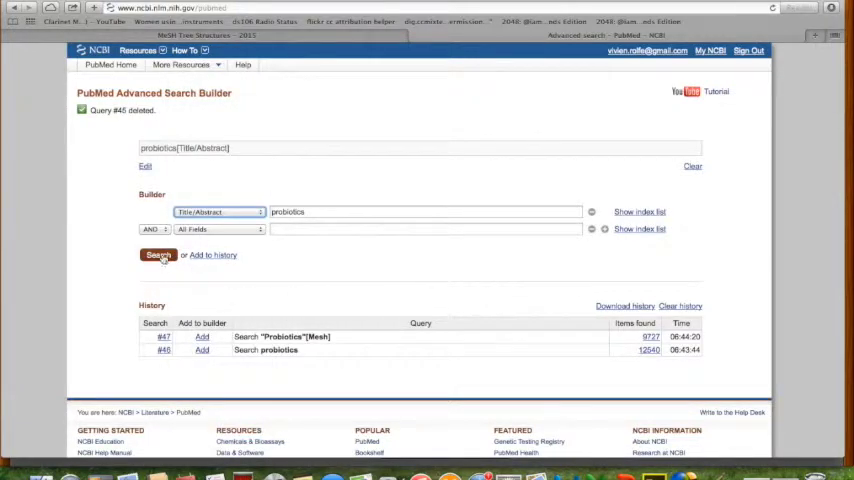
pyautogui.click(158, 256)
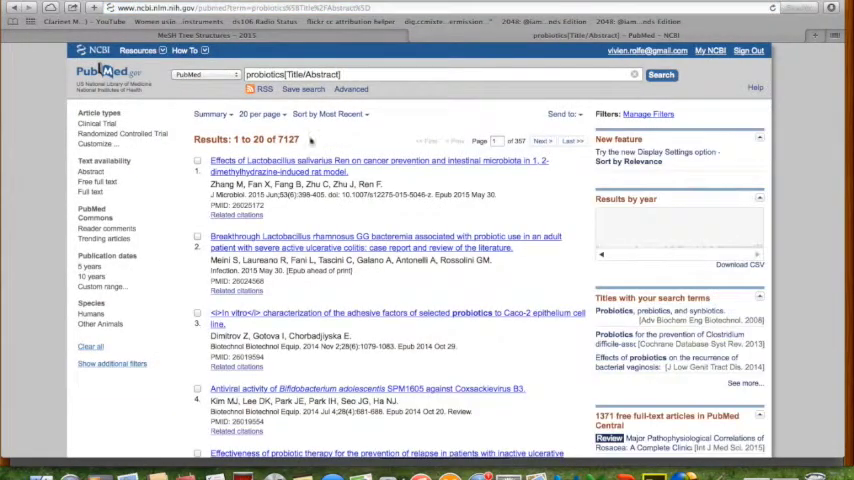
pyautogui.click(352, 88)
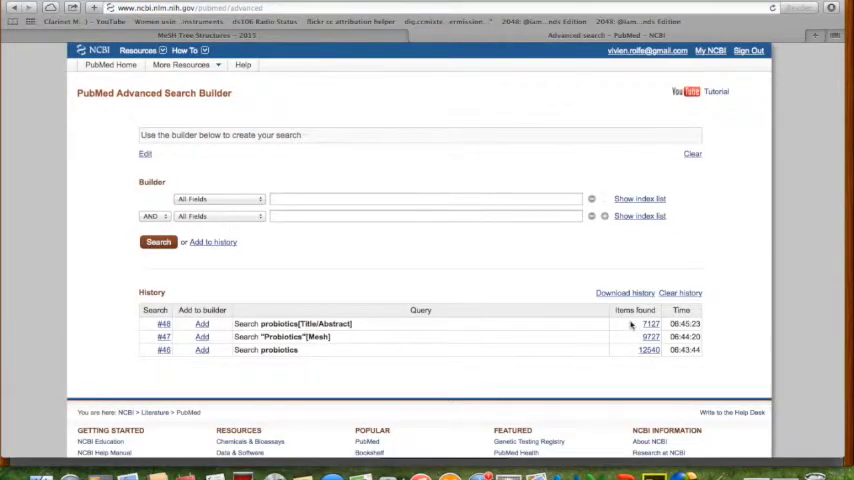
pyautogui.moveTo(390, 326)
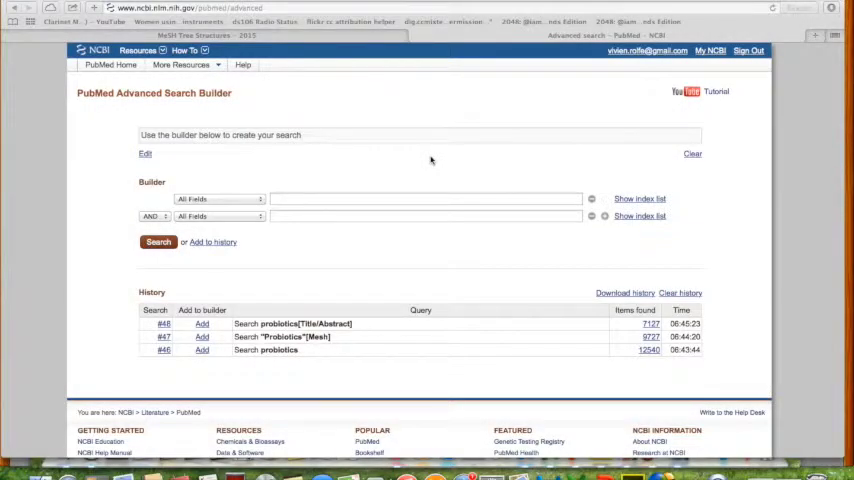
pyautogui.moveTo(326, 250)
pyautogui.write('"')
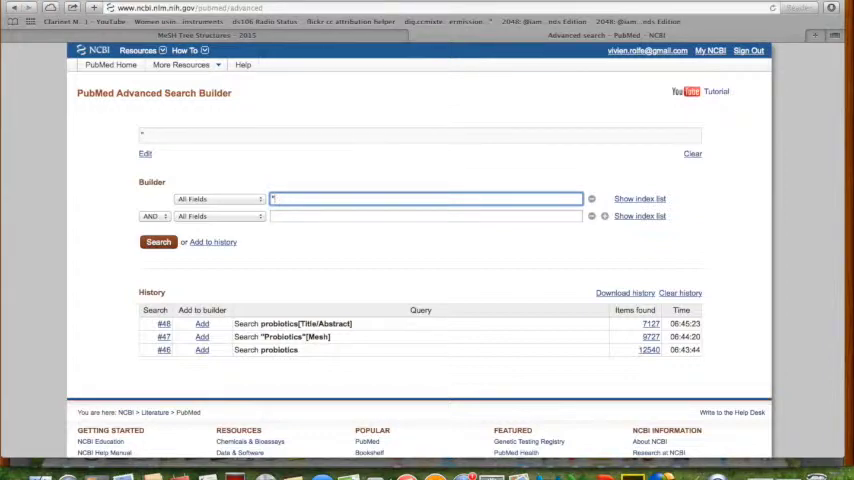
# - Search the phrase "ulcerative colitis" in all fields, returning about 37,126 results
pyautogui.write('ulcerative')
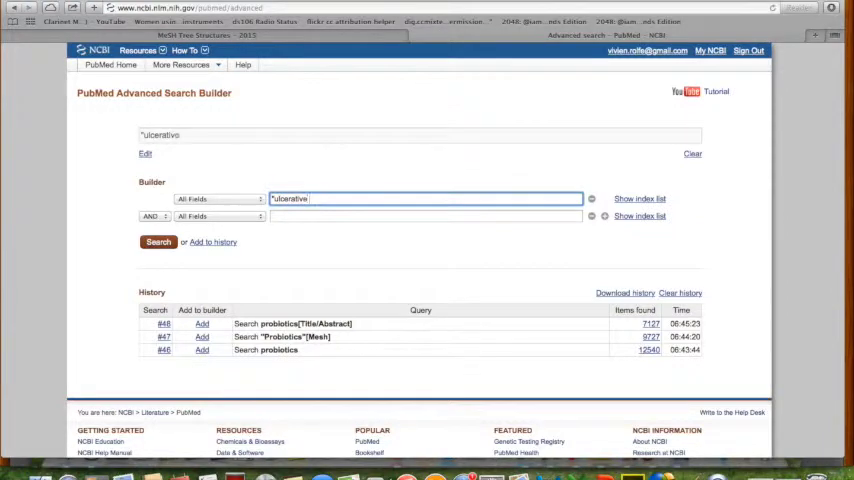
pyautogui.write('colitis"')
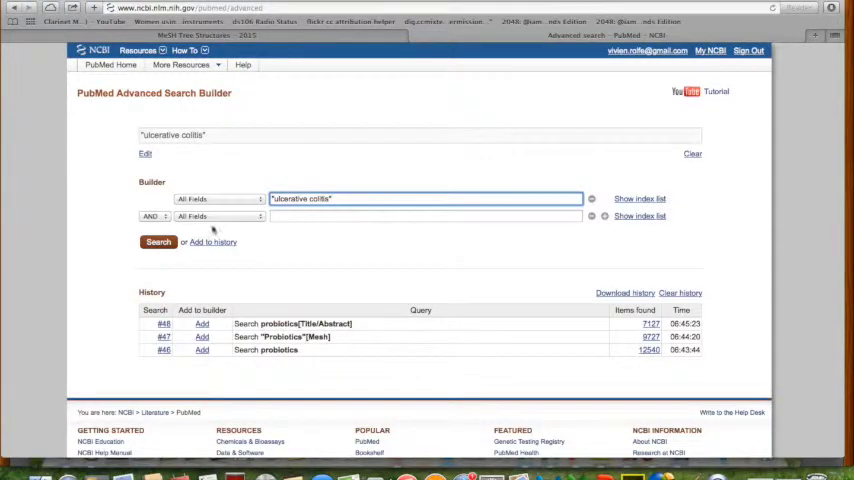
pyautogui.click(156, 242)
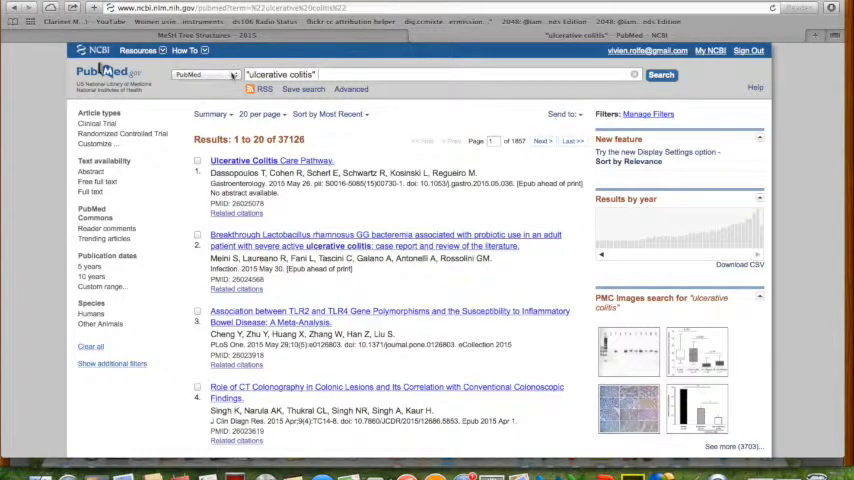
# - Switch the search database from PubMed to MeSH
pyautogui.click(204, 74)
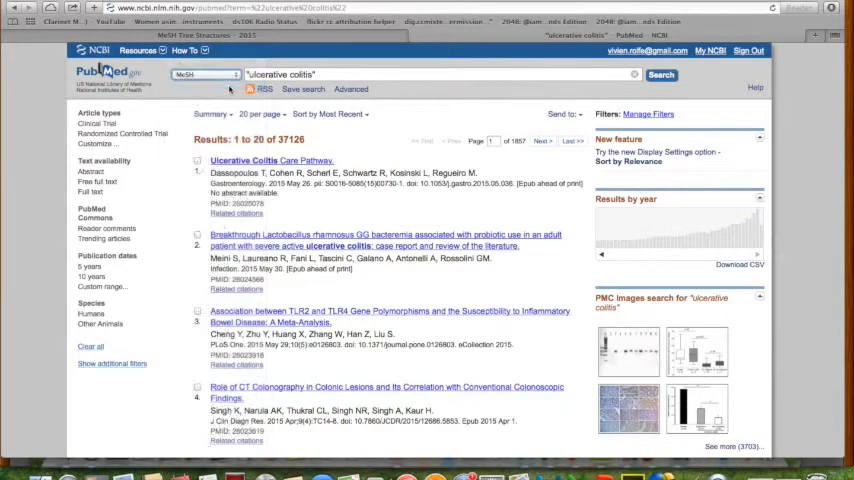
pyautogui.click(660, 76)
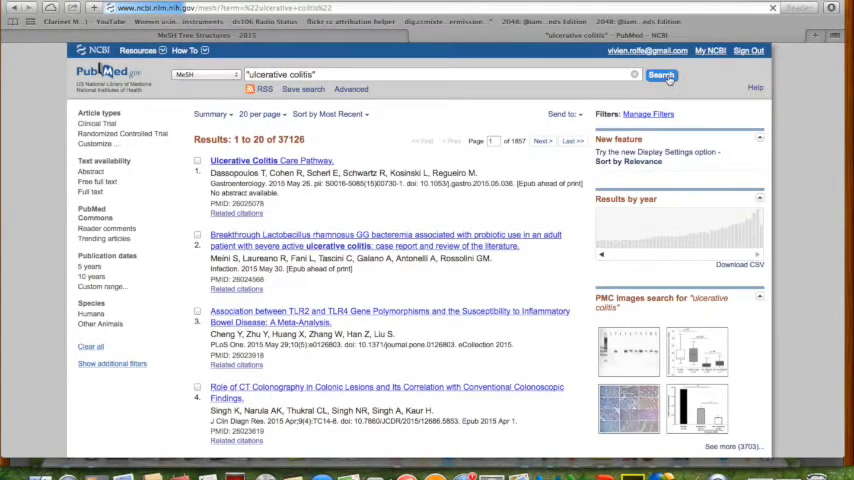
# - Search PubMed for "Colitis, Ulcerative"[Mesh] from its MeSH record, returning 29,094 results
pyautogui.click(660, 76)
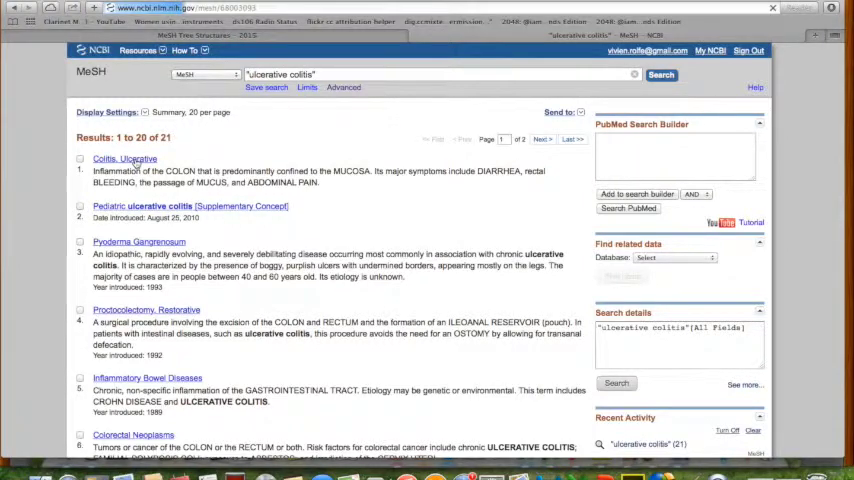
pyautogui.click(124, 158)
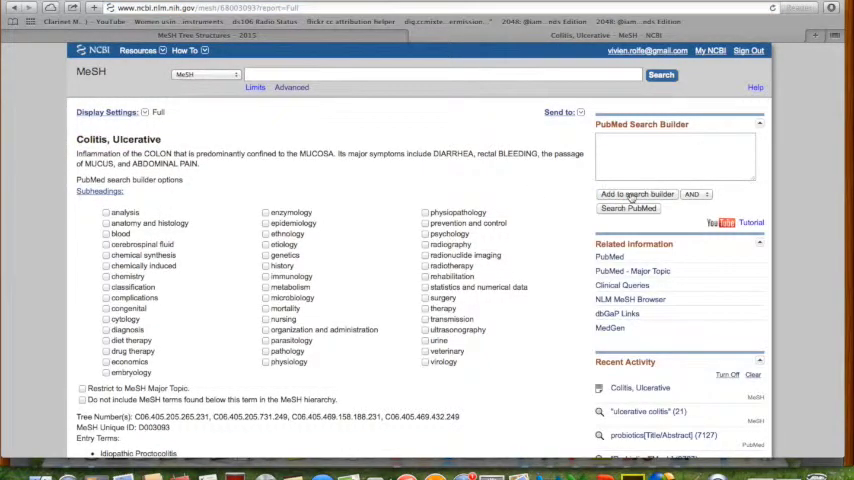
pyautogui.click(636, 192)
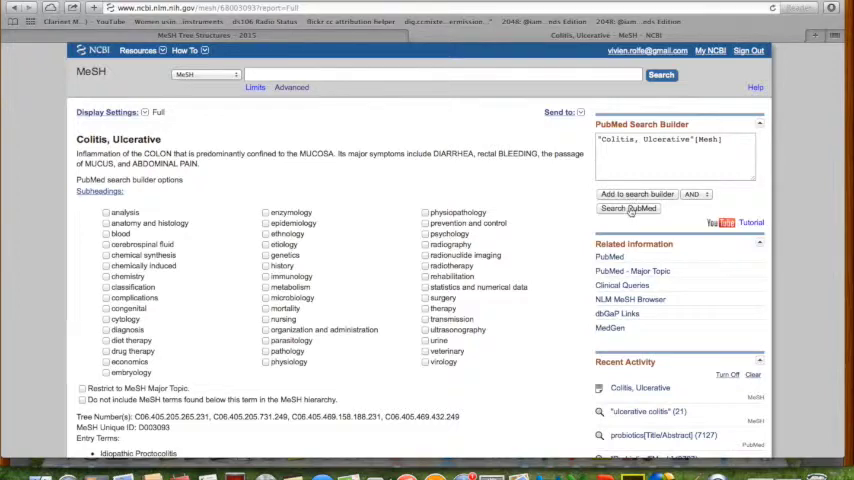
pyautogui.click(628, 208)
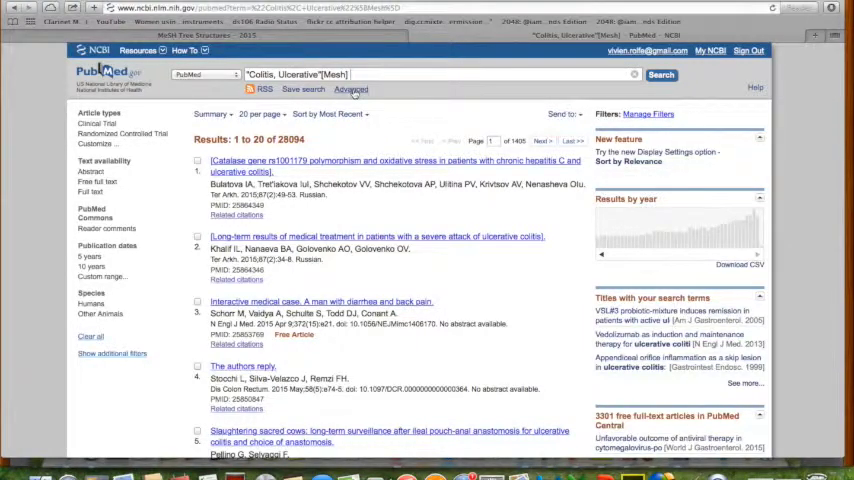
pyautogui.click(352, 90)
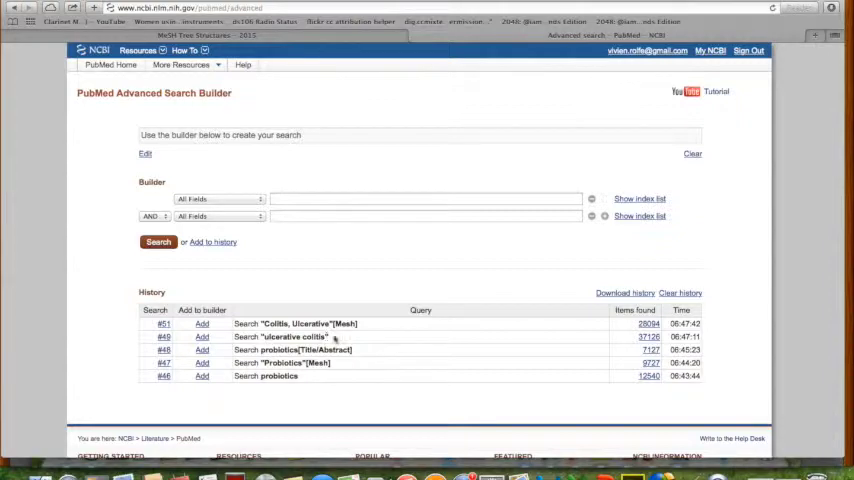
pyautogui.moveTo(624, 342)
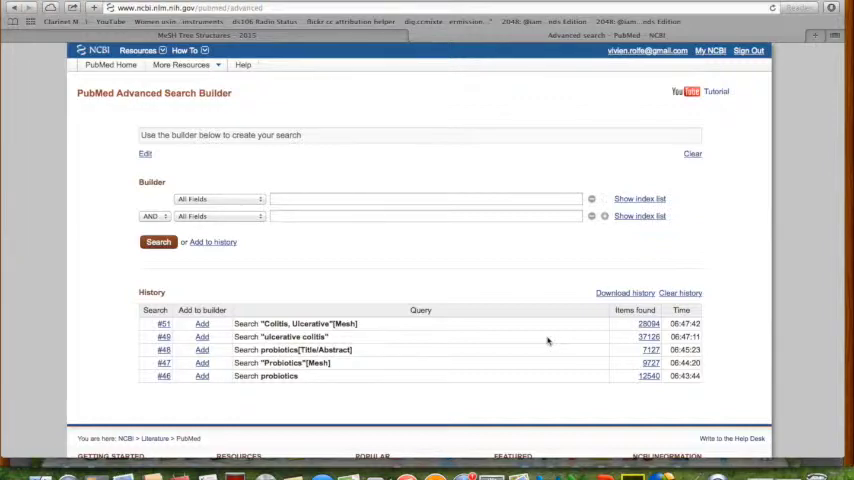
pyautogui.moveTo(372, 328)
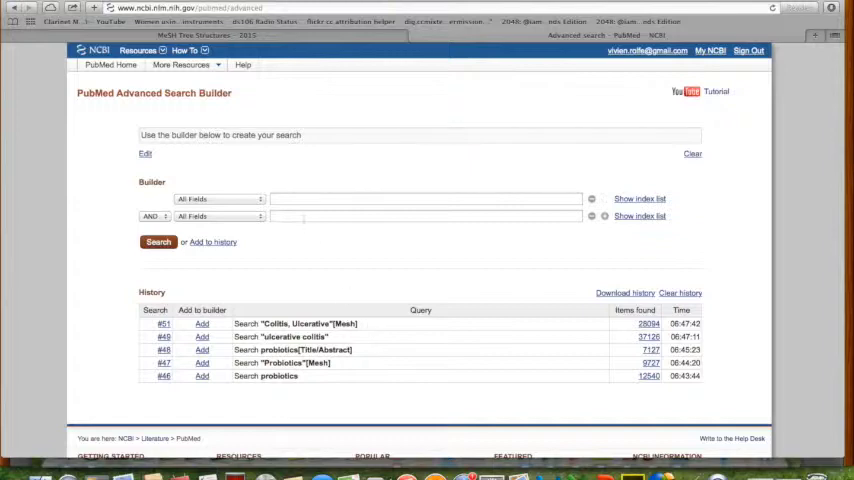
# - Search "ulcerative colitis"[Title/Abstract], adding #52 with about 28,739 items to the history
pyautogui.click(424, 198)
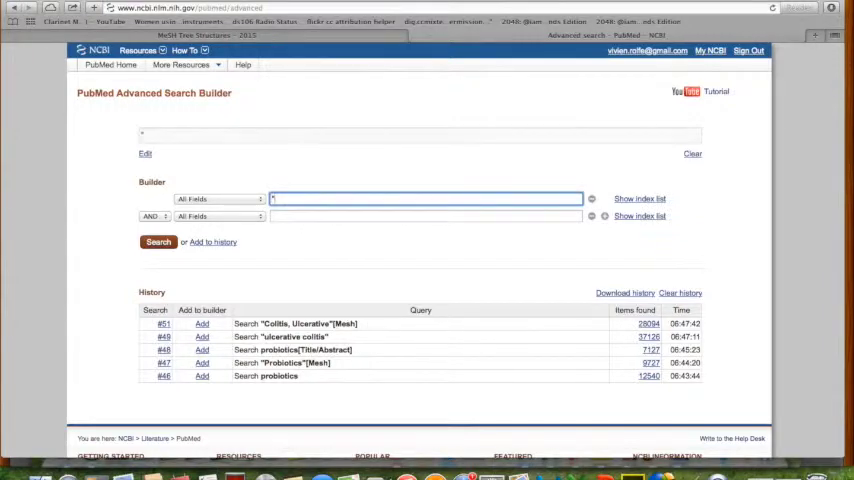
pyautogui.write('ulcerative c')
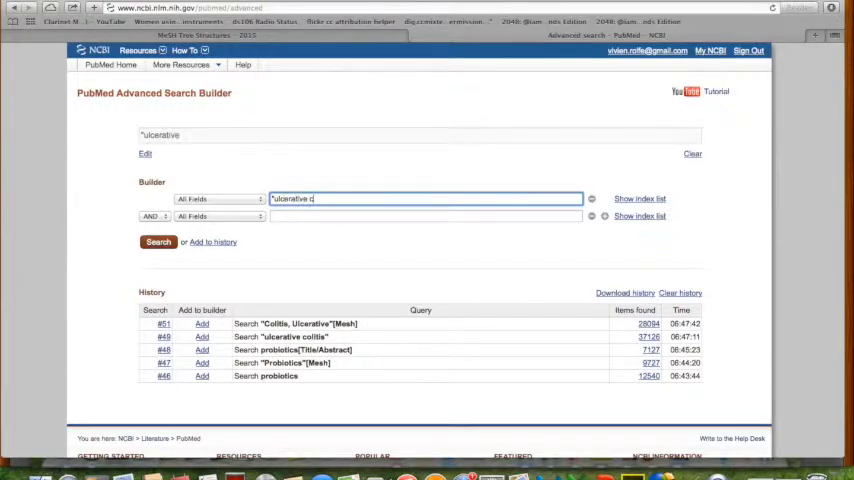
pyautogui.write('olitis"')
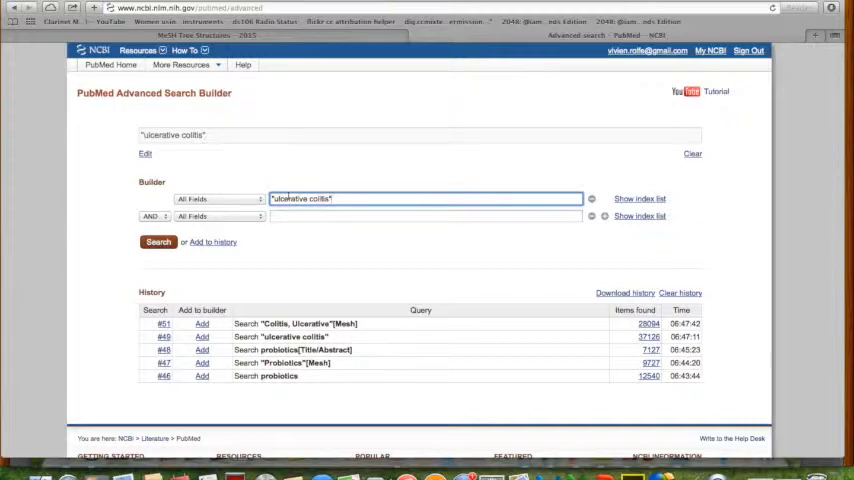
pyautogui.click(216, 200)
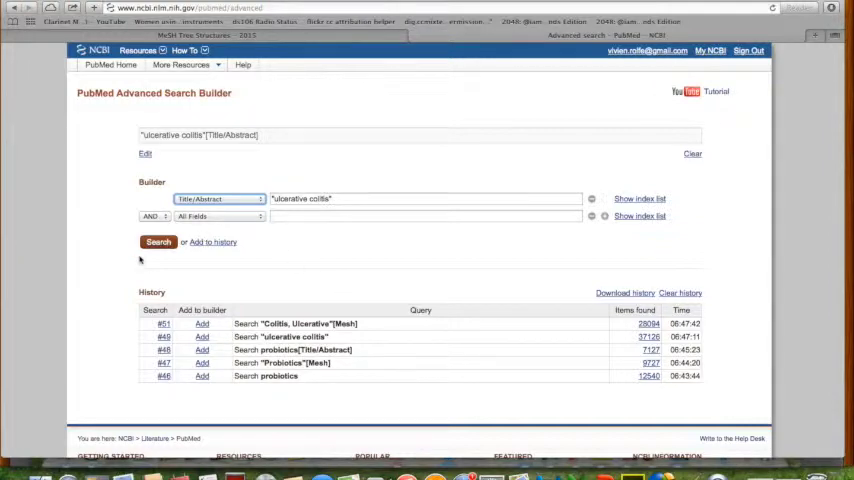
pyautogui.click(156, 242)
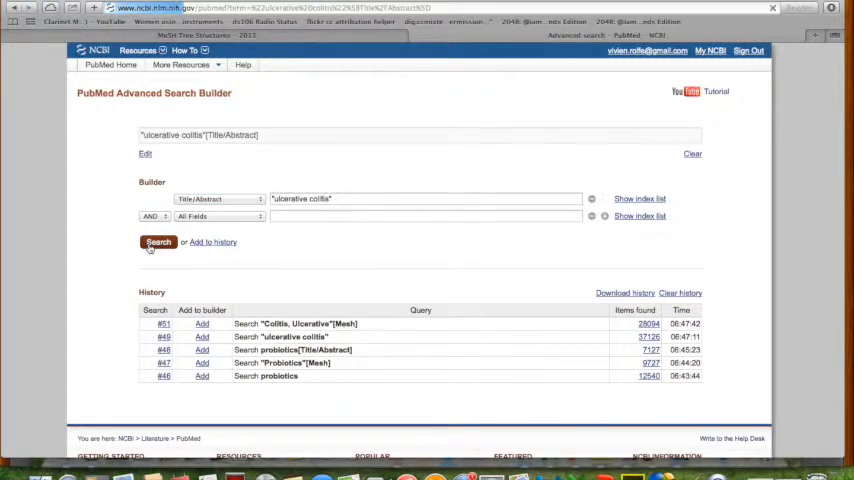
pyautogui.click(158, 242)
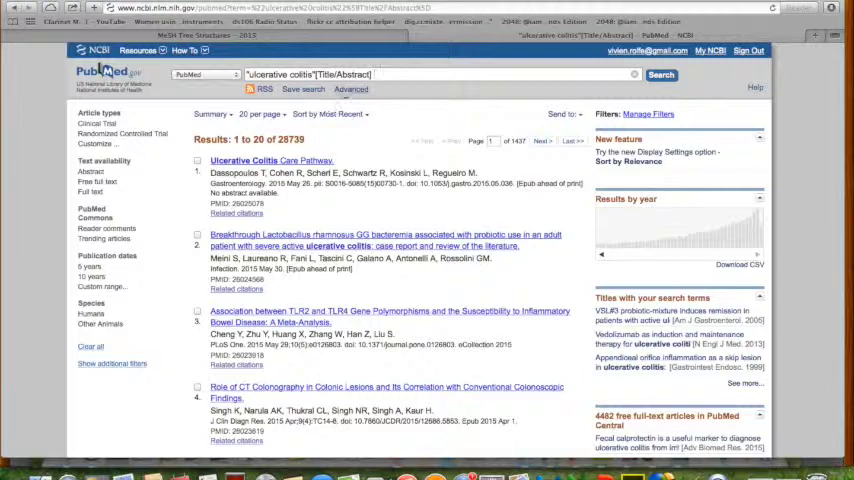
pyautogui.click(350, 88)
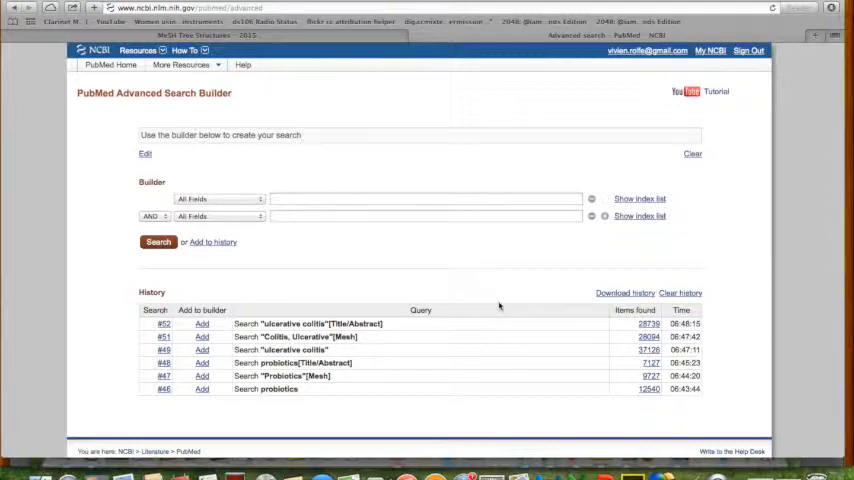
pyautogui.moveTo(536, 300)
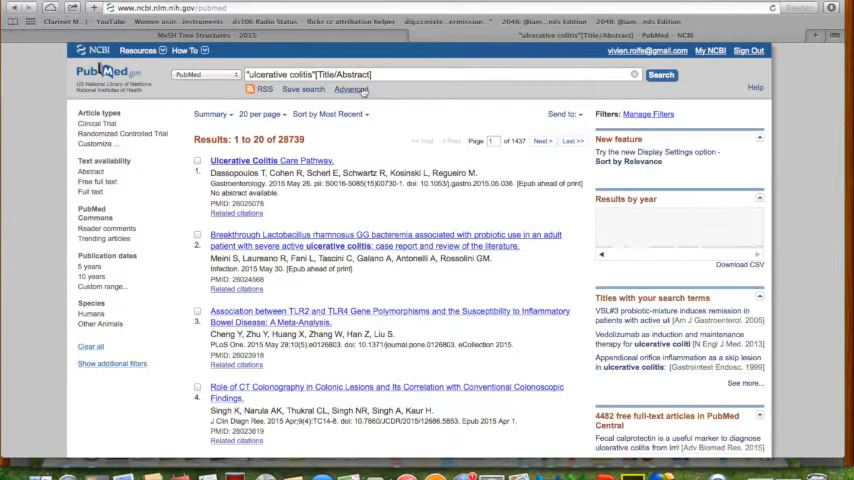
# - Return to the Advanced Search Builder with the RCT-filtered ulcerative colitis search in history
pyautogui.click(352, 90)
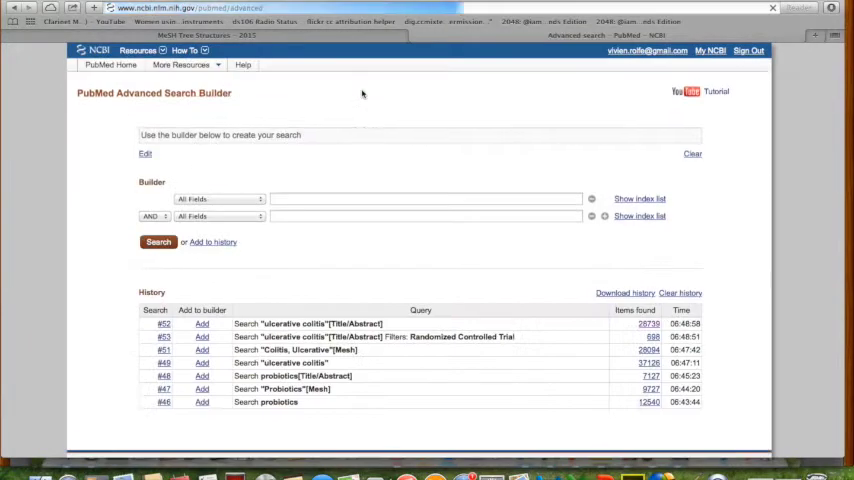
# - Run the combined history search #48 AND #52, listing 277 articles
pyautogui.click(424, 200)
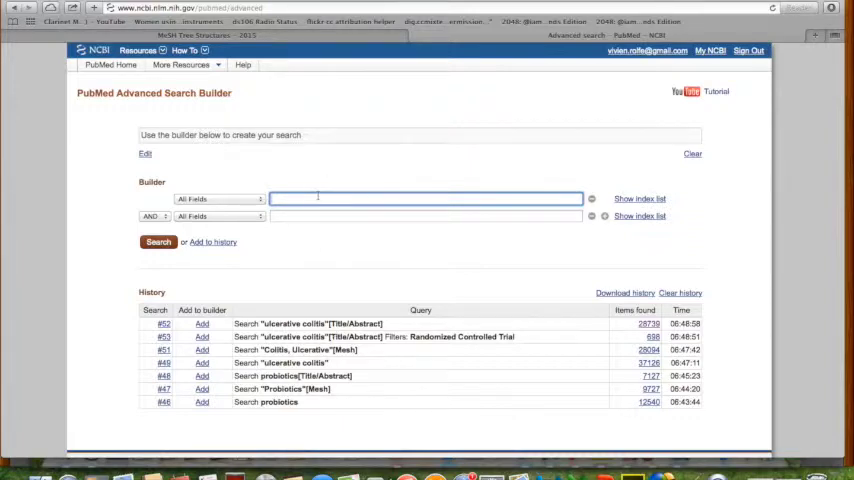
pyautogui.write('#48')
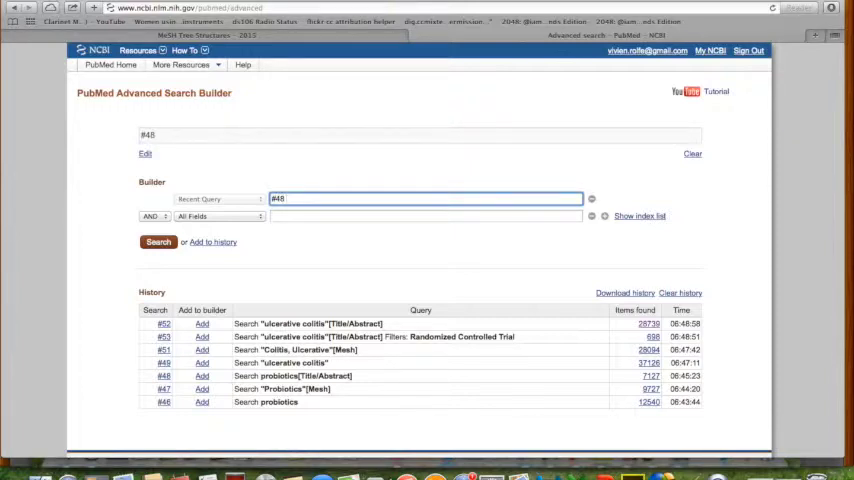
pyautogui.write('AND')
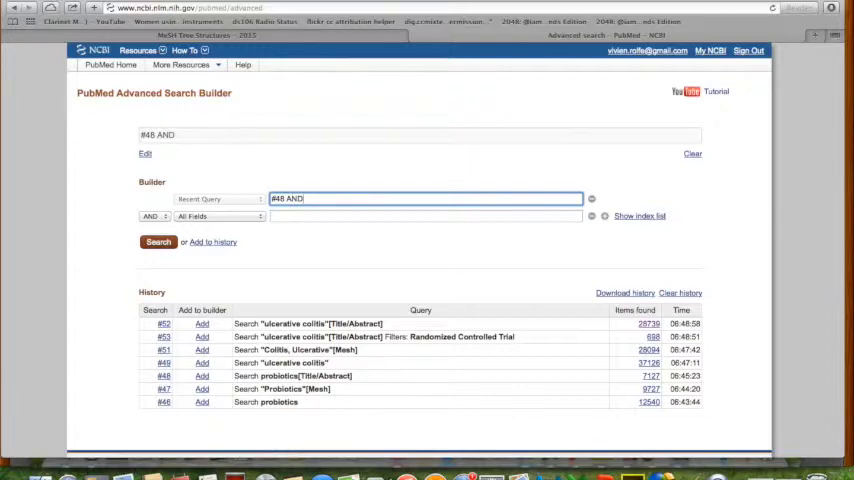
pyautogui.write('#')
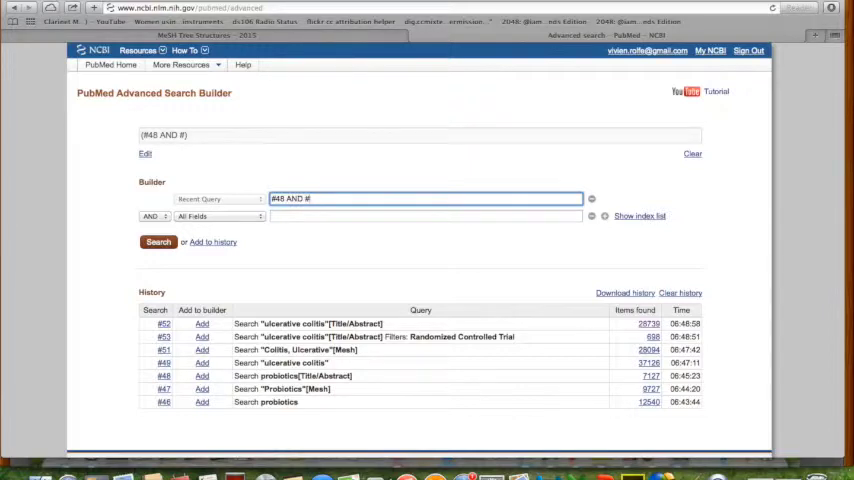
pyautogui.write('52')
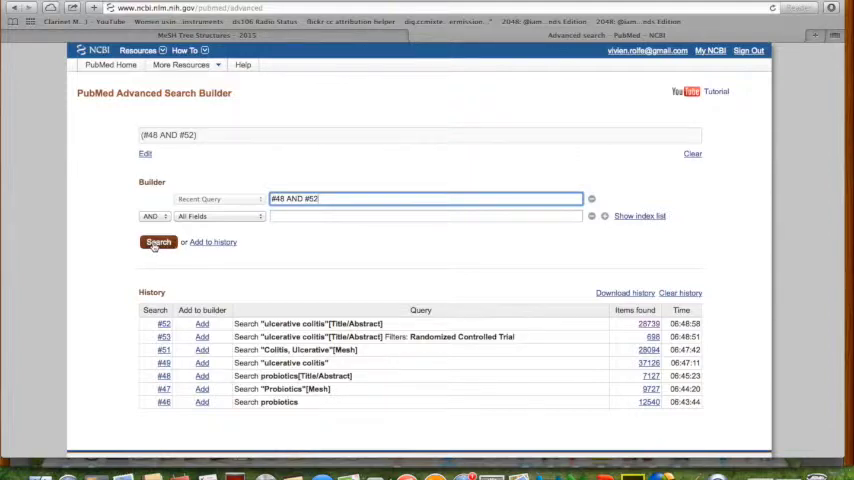
pyautogui.click(156, 242)
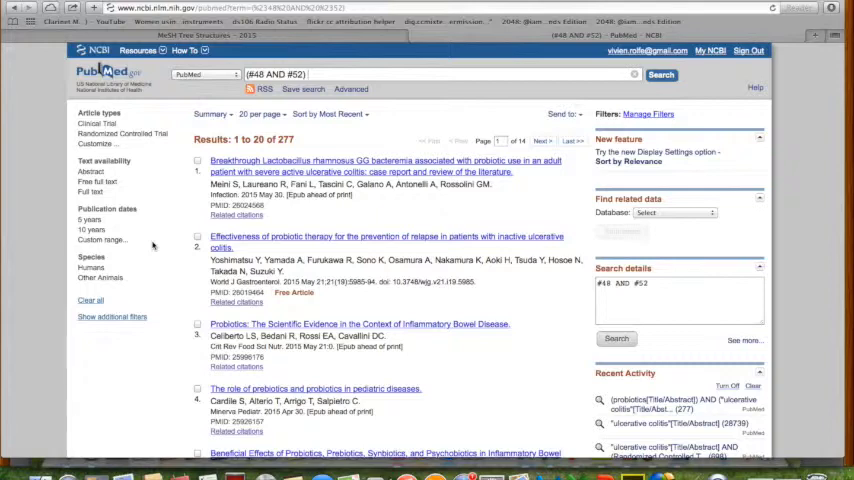
pyautogui.moveTo(384, 130)
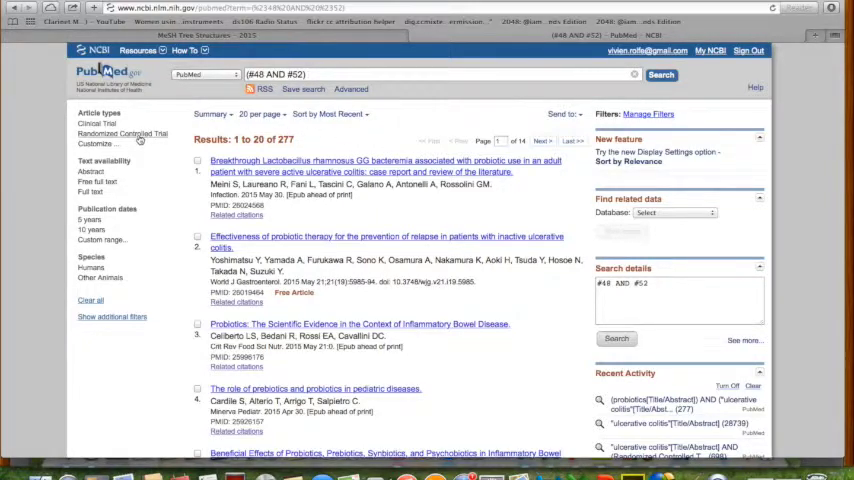
# - Apply the Randomized Controlled Trial article-type filter, narrowing 277 results to 17
pyautogui.click(124, 132)
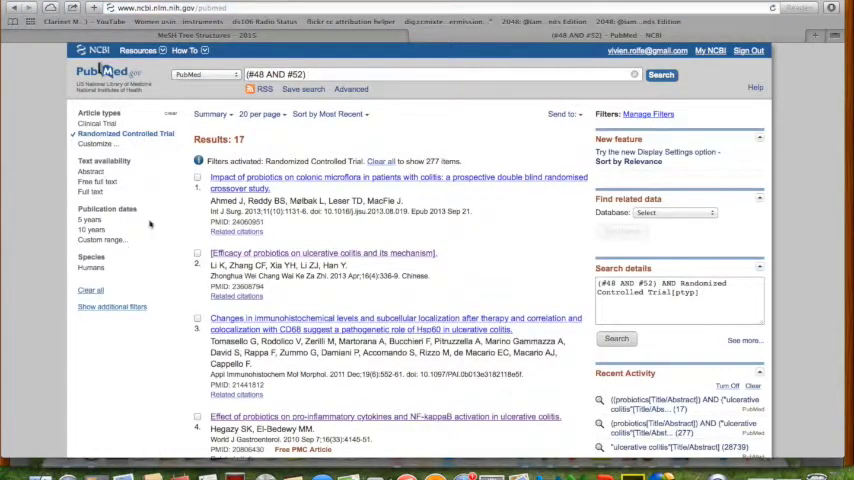
pyautogui.moveTo(180, 244)
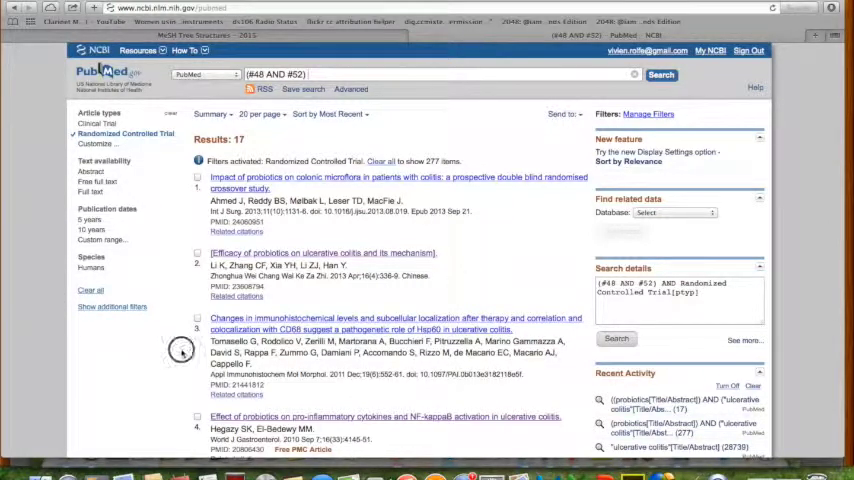
pyautogui.scroll(-3)
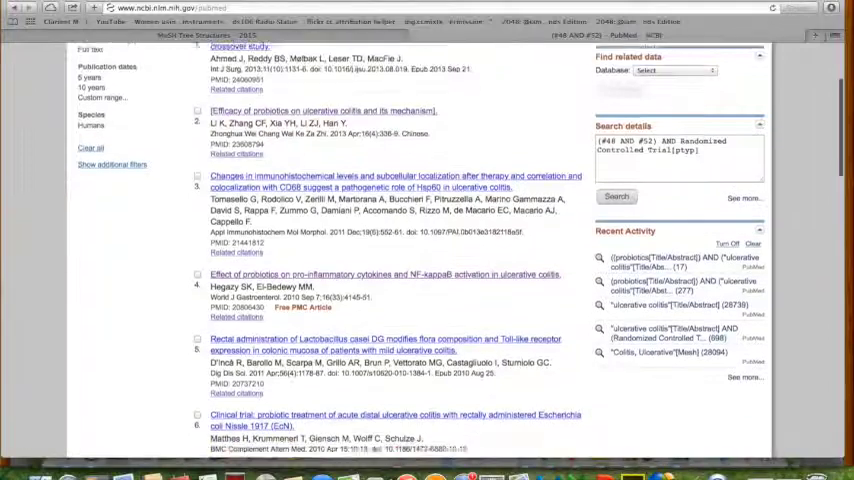
pyautogui.scroll(-3)
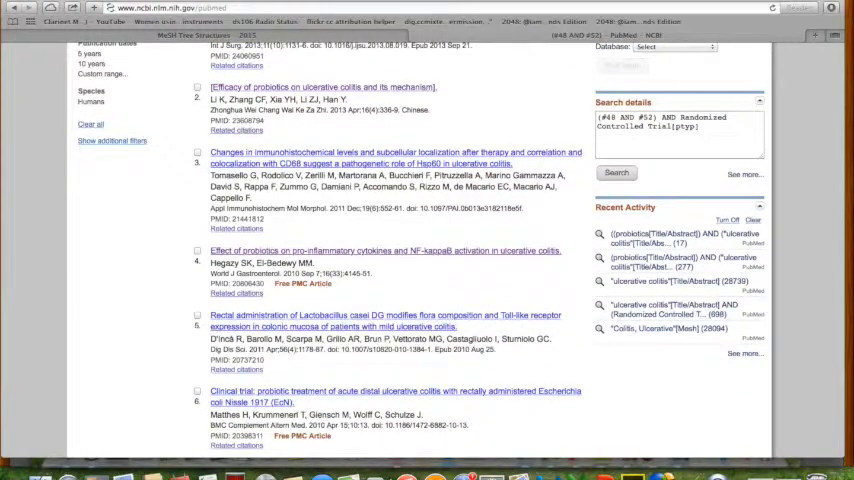
pyautogui.scroll(-3)
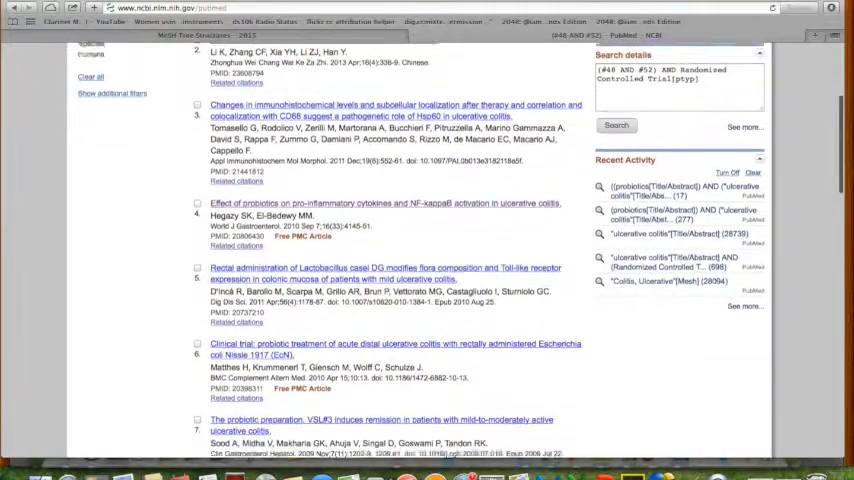
pyautogui.scroll(-3)
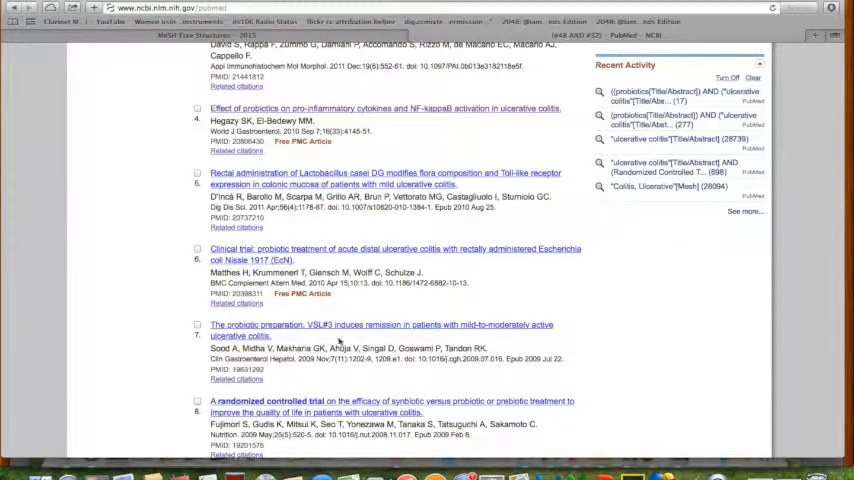
pyautogui.scroll(-3)
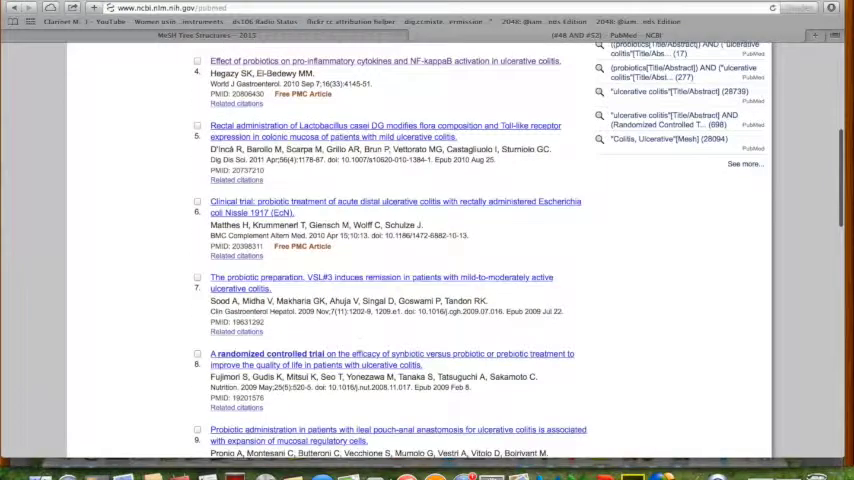
pyautogui.scroll(-3)
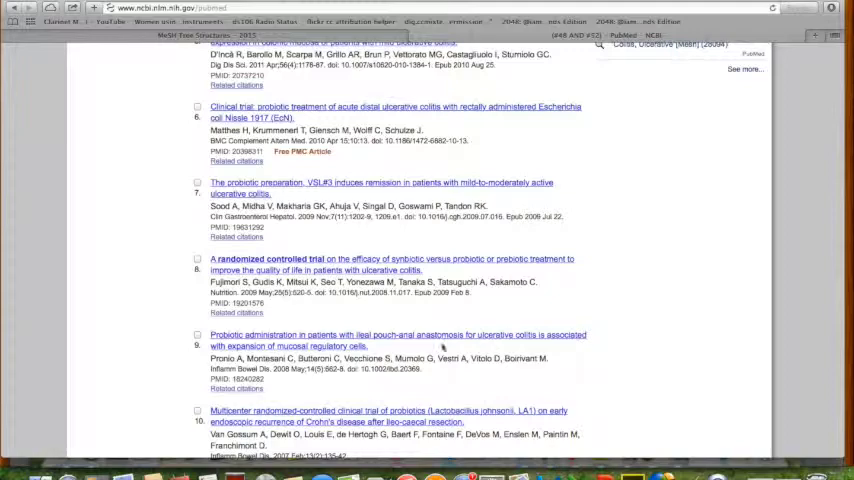
pyautogui.scroll(-3)
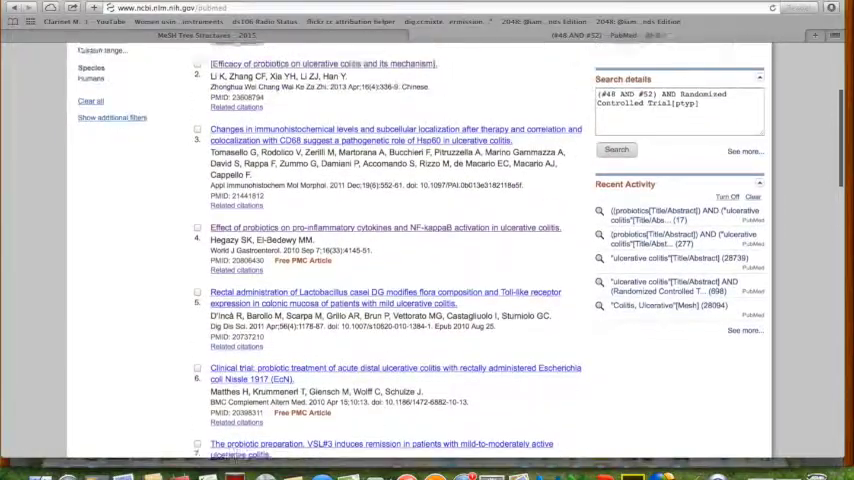
pyautogui.scroll(3)
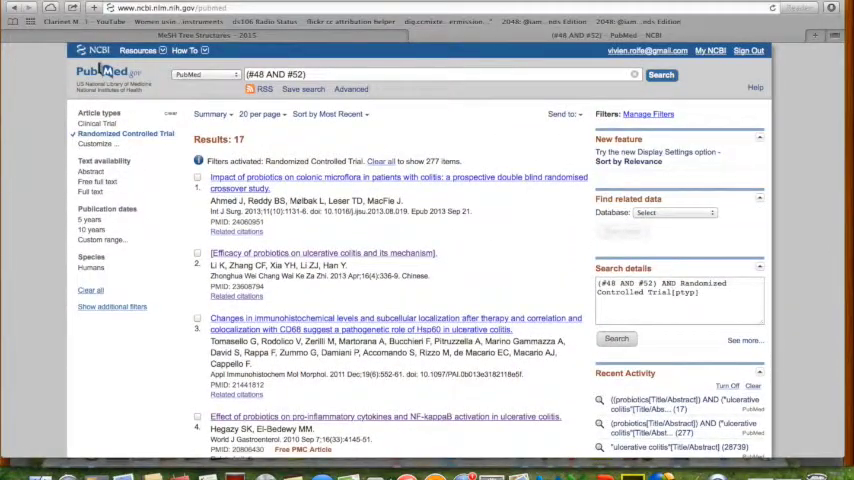